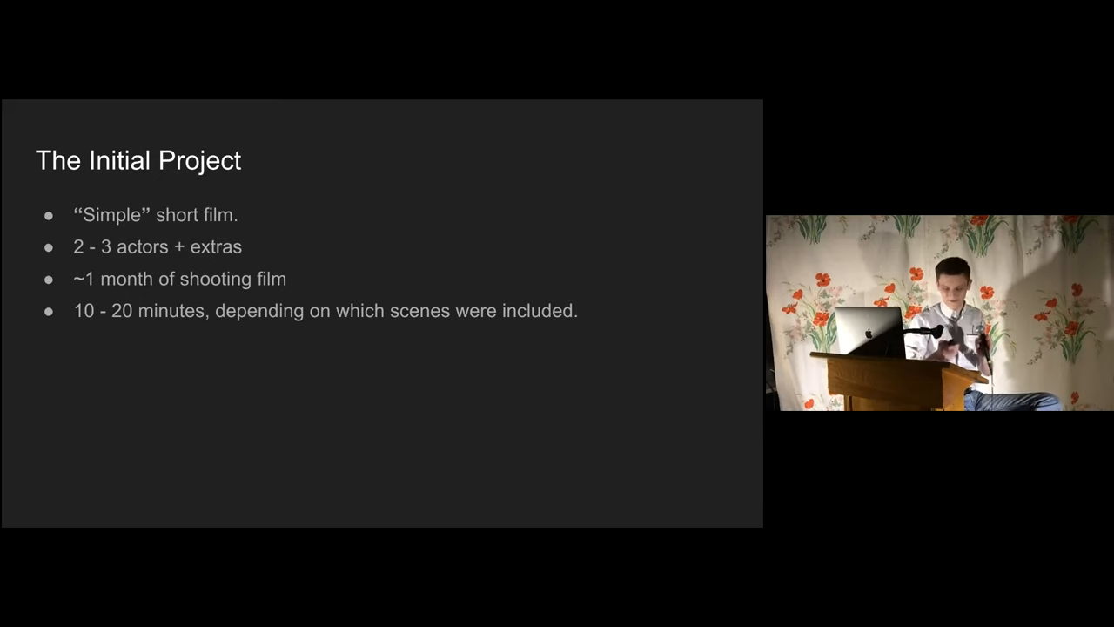
Step: Advance past The Initial Project and New Project slides, revealing each bullet, to The Finished Product
{"action": "key", "text": "Right"}
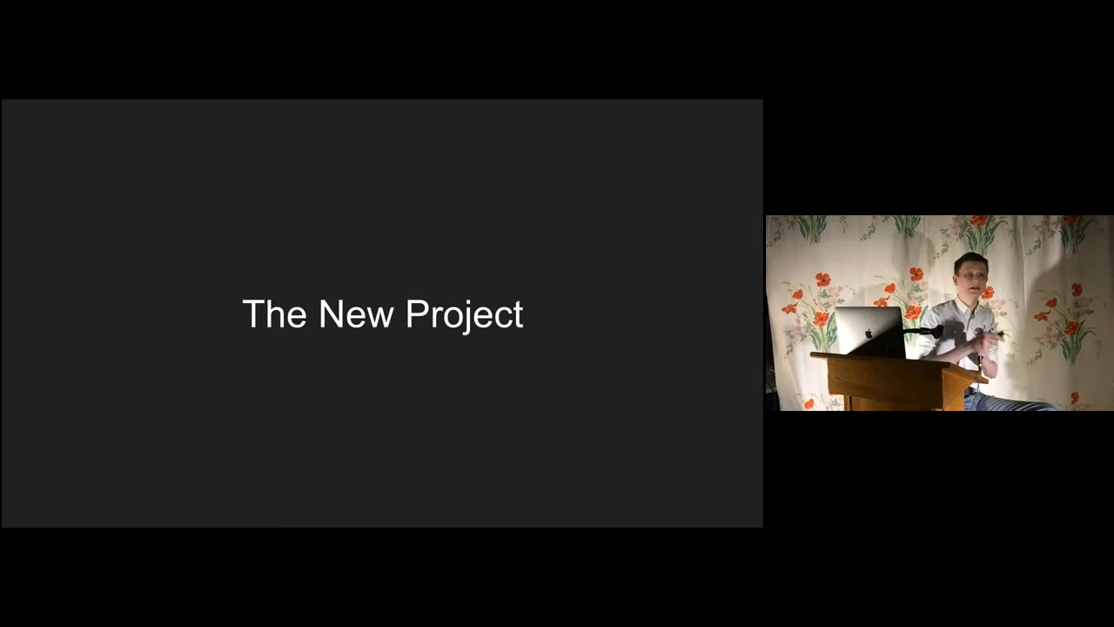
{"action": "key", "text": "Right"}
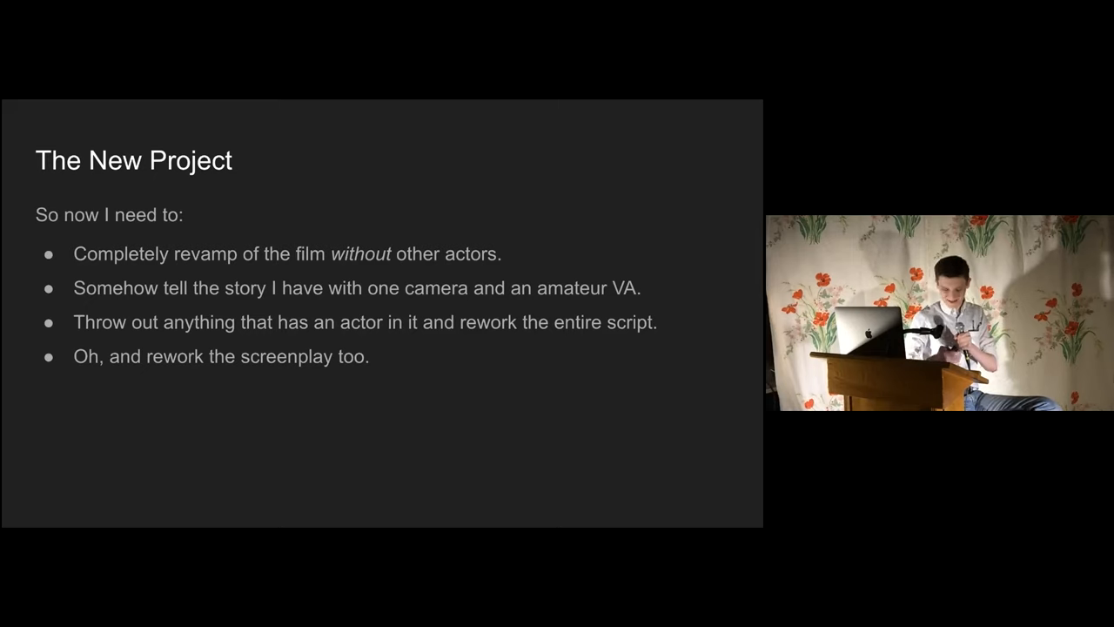
{"action": "key", "text": "Right"}
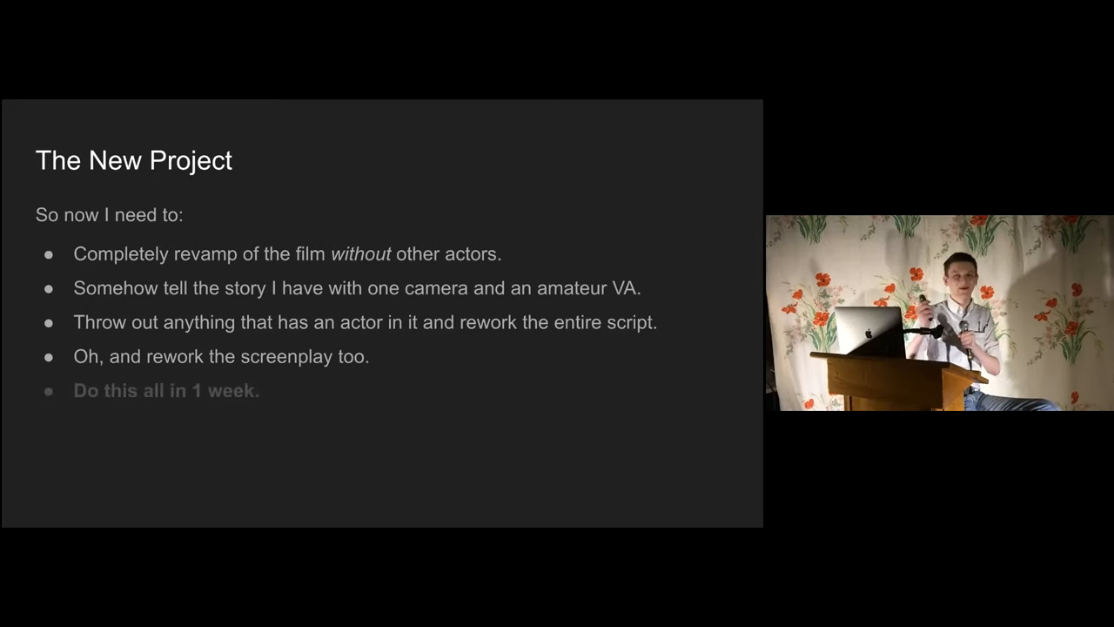
{"action": "key", "text": "Right"}
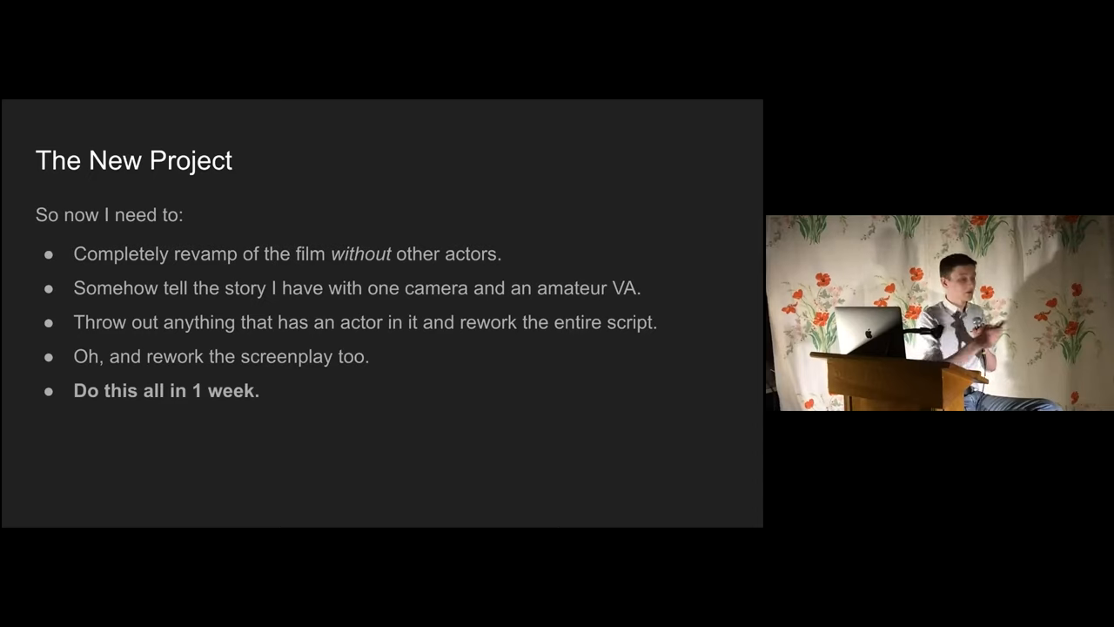
{"action": "key", "text": "Right"}
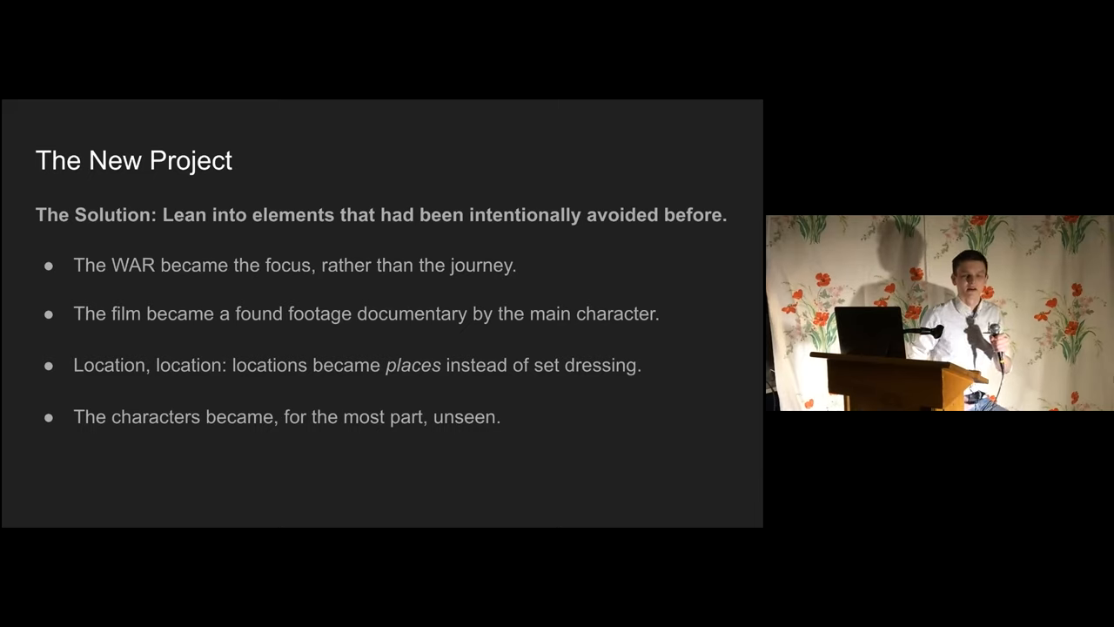
{"action": "key", "text": "Right"}
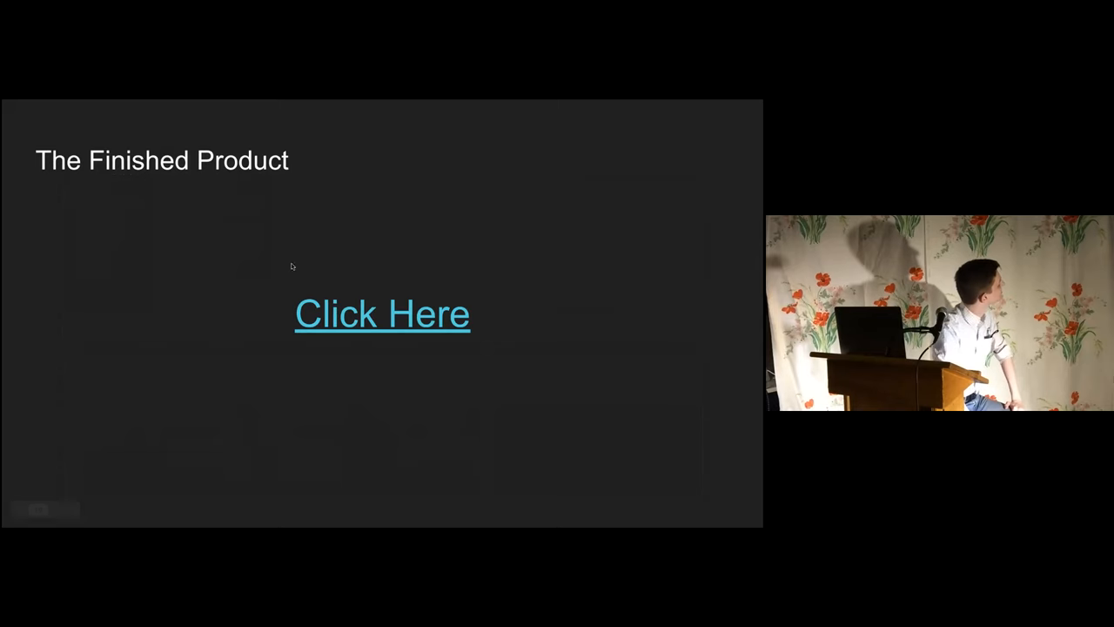
Step: Open 'Long Walk in the Cold 1.mov' from the Click Here link and play it full screen
{"action": "left_click", "coordinate": [382, 313]}
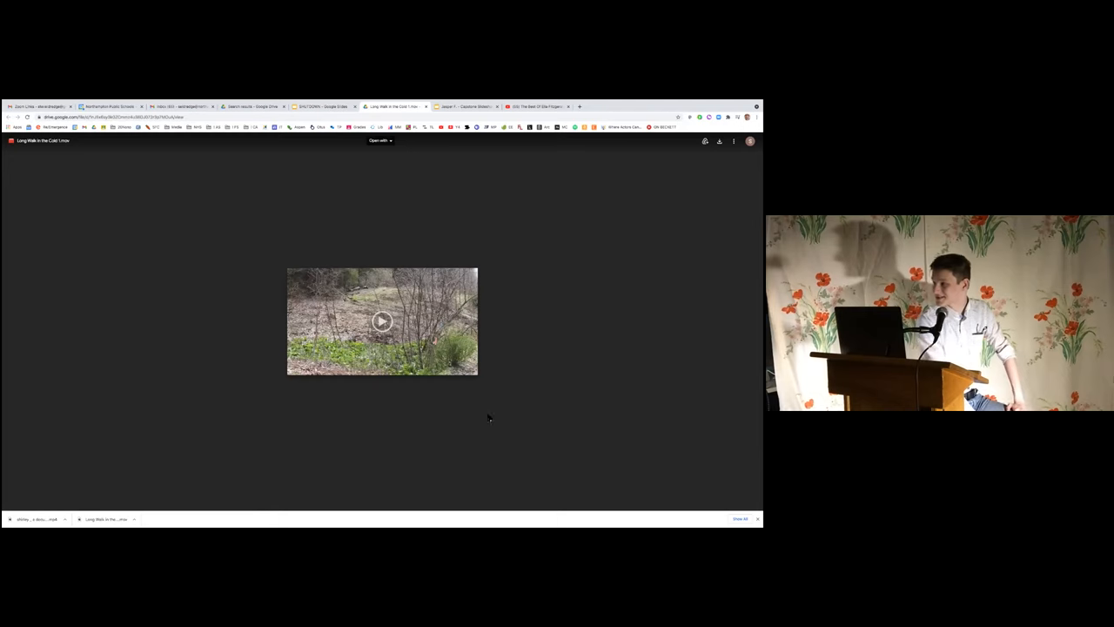
{"action": "left_click", "coordinate": [382, 321]}
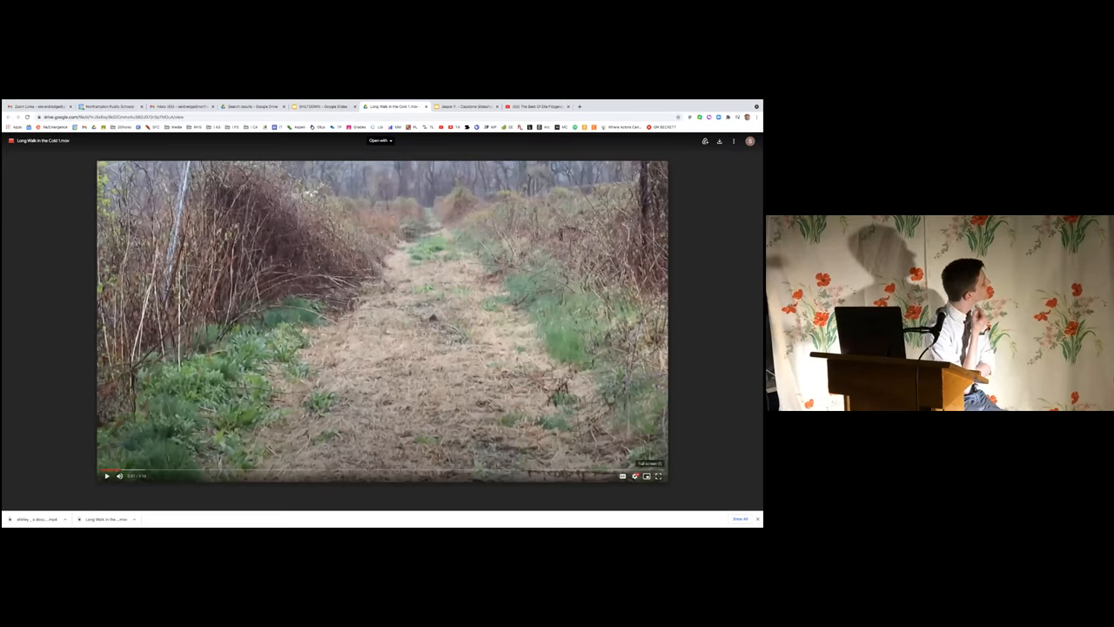
{"action": "left_click", "coordinate": [657, 477]}
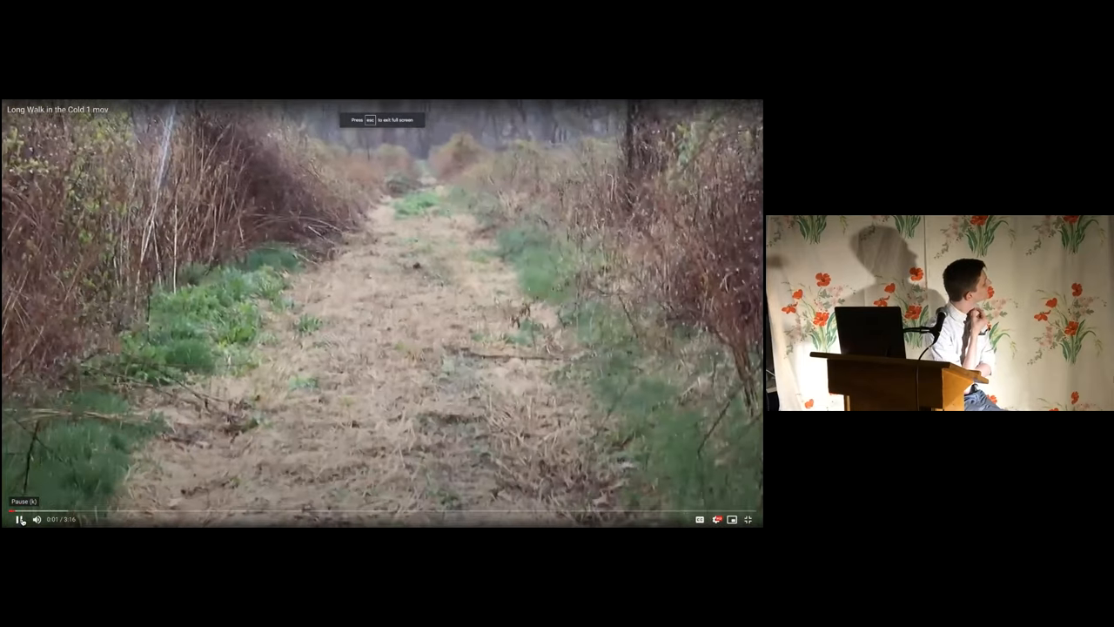